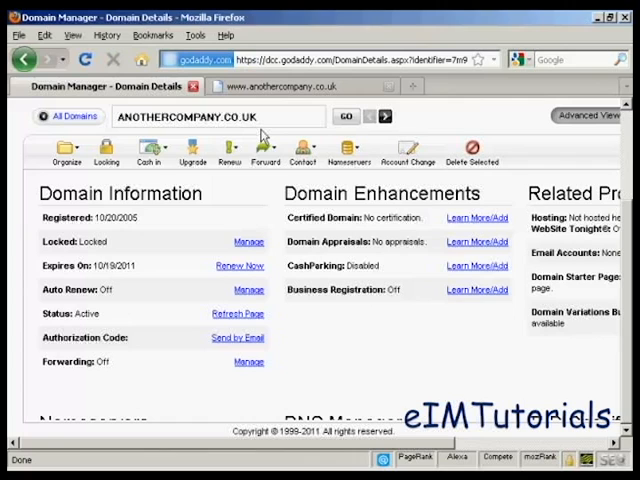
# Show the Nameservers dropdown on the anothercompany.co.uk domain details page.
pyautogui.click(290, 86)
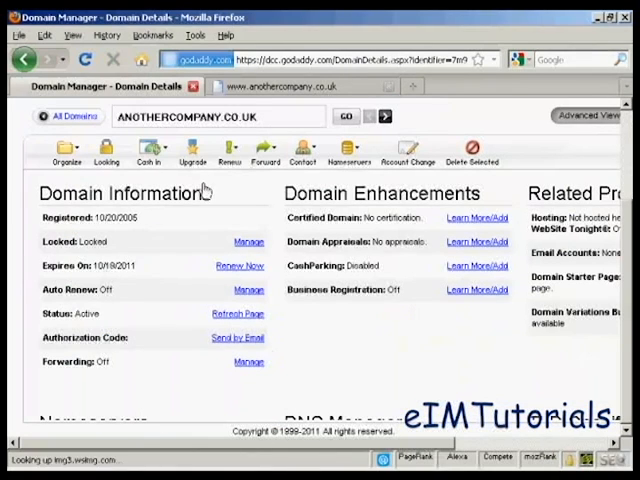
pyautogui.moveTo(180, 252)
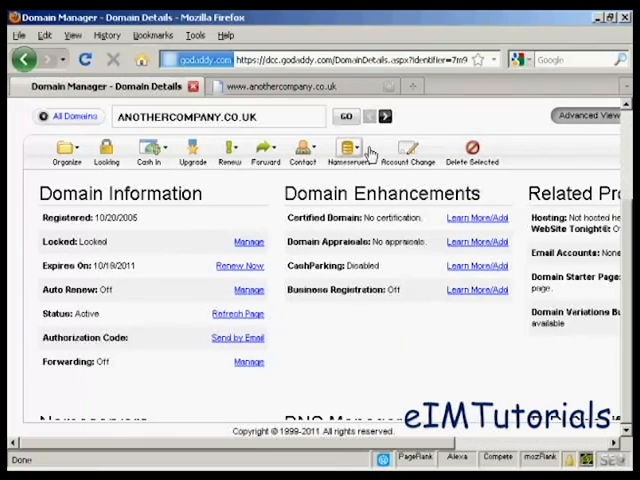
pyautogui.click(349, 152)
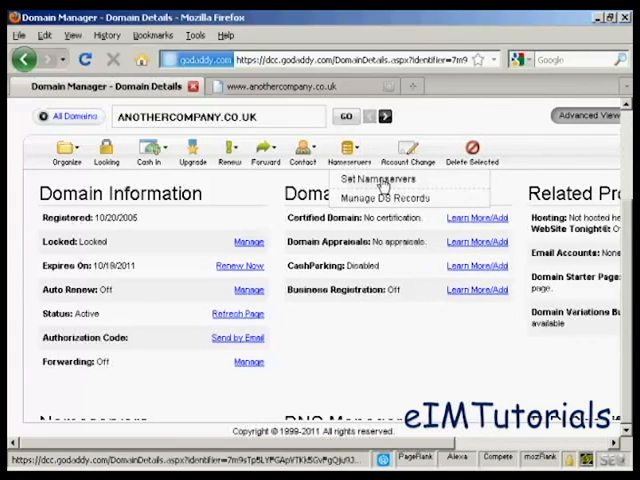
# Choose Set Nameservers to open the Set Nameservers dialog.
pyautogui.click(375, 178)
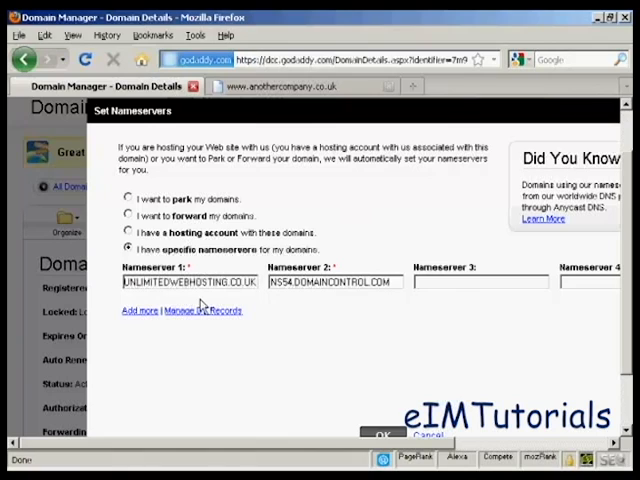
pyautogui.moveTo(311, 334)
pyautogui.write('NS3.CLOUD.')
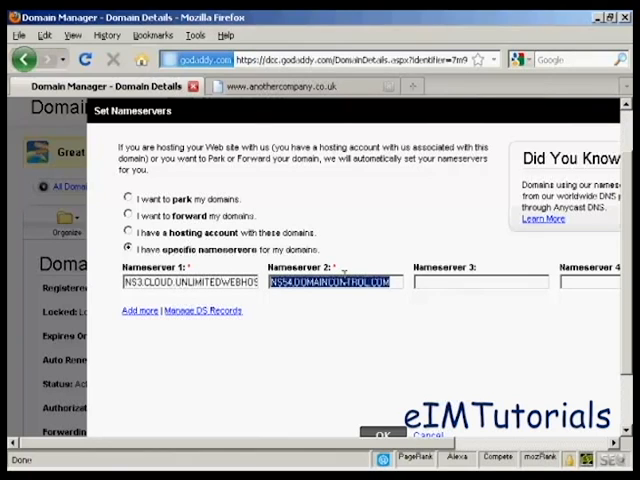
# Enter UNLIMITEDWEBHOSTING.CO.UK as the second nameserver.
pyautogui.write('UNLIMITEDWEBHOSTING.CO.UK')
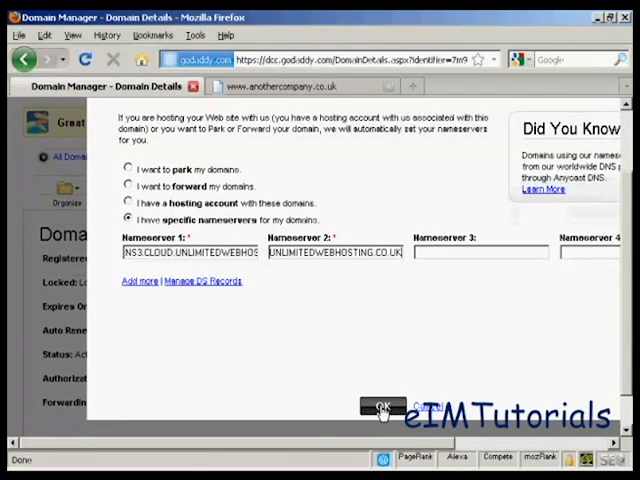
# Submit the new nameservers and dismiss the 'changes have been submitted' message.
pyautogui.click(392, 406)
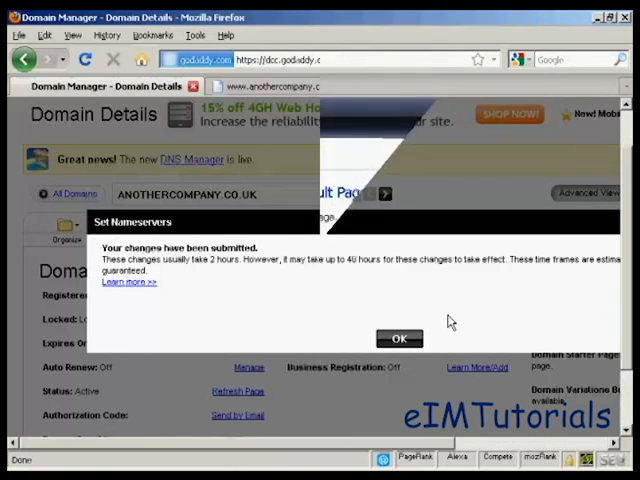
pyautogui.click(399, 337)
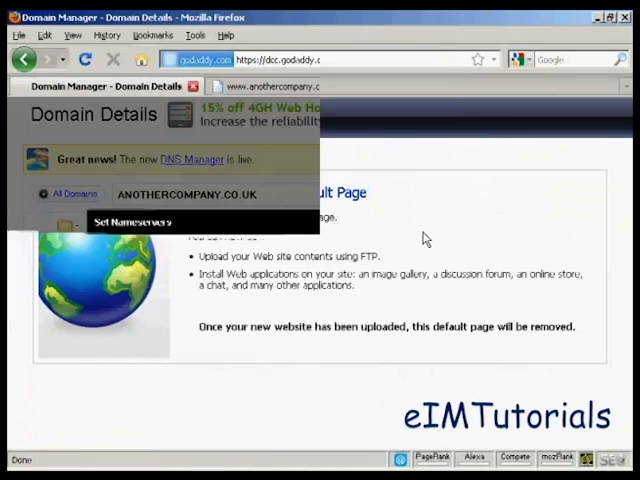